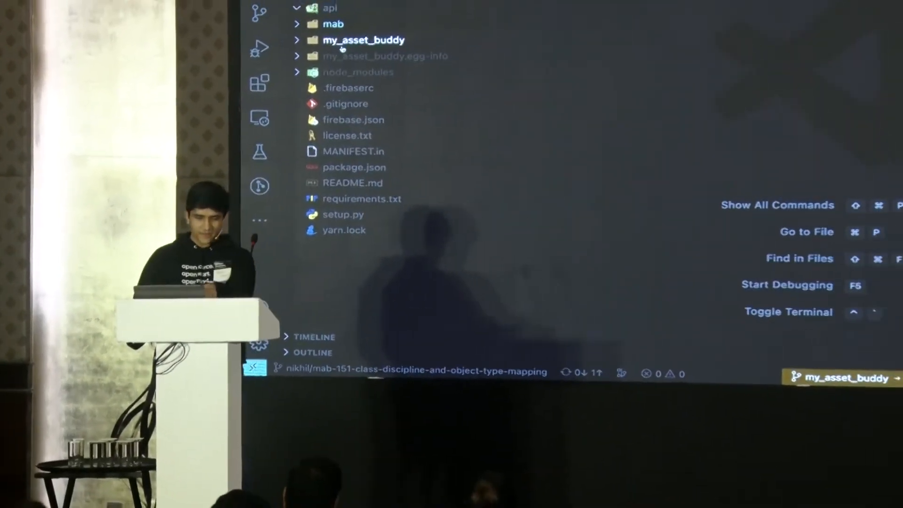
# Expand and collapse the mab frontend folder in the project tree.
pyautogui.click(364, 40)
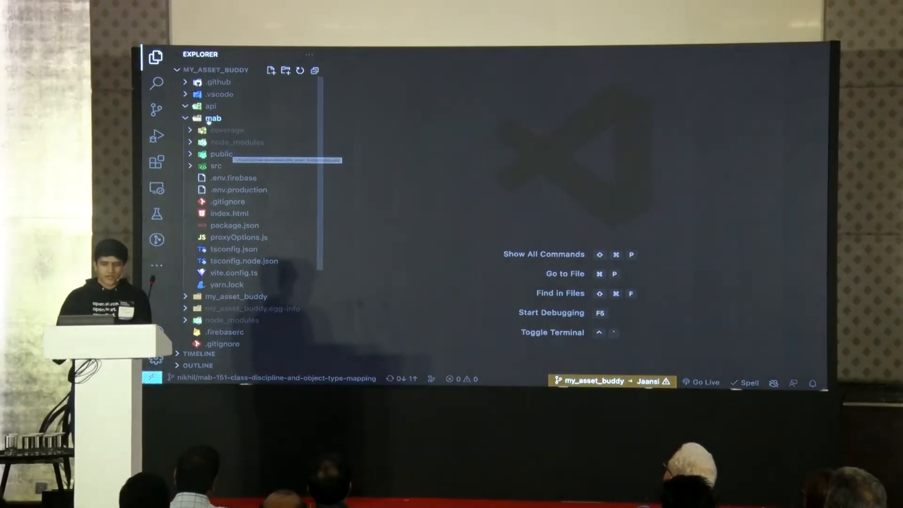
pyautogui.click(212, 118)
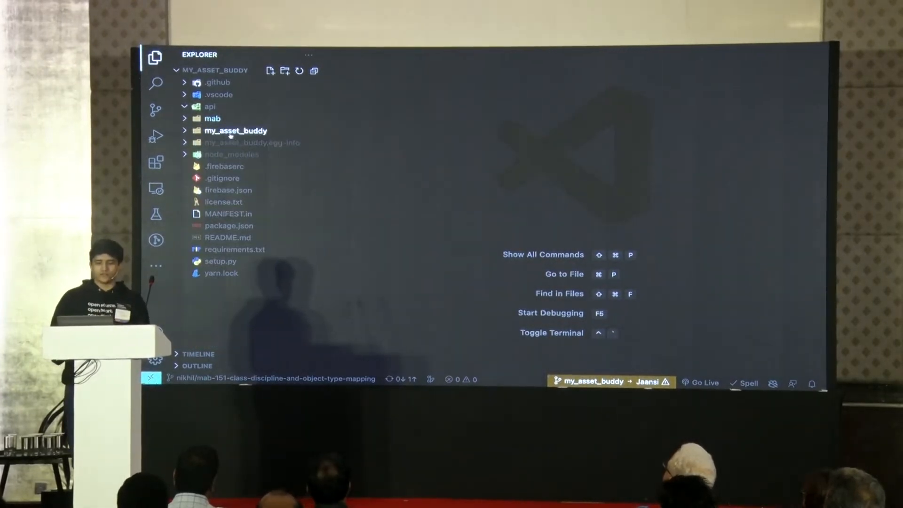
pyautogui.click(235, 131)
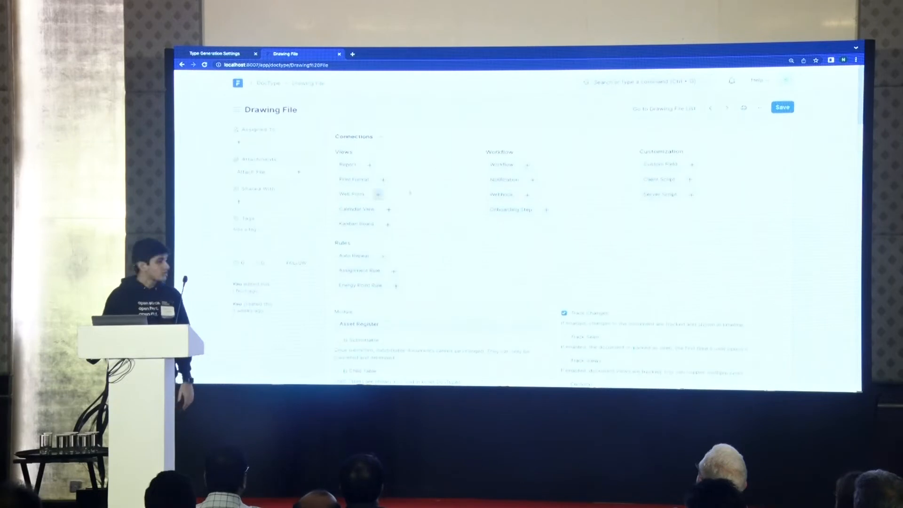
# Save the Drawing File doctype with File name no longer mandatory.
pyautogui.scroll(-3)
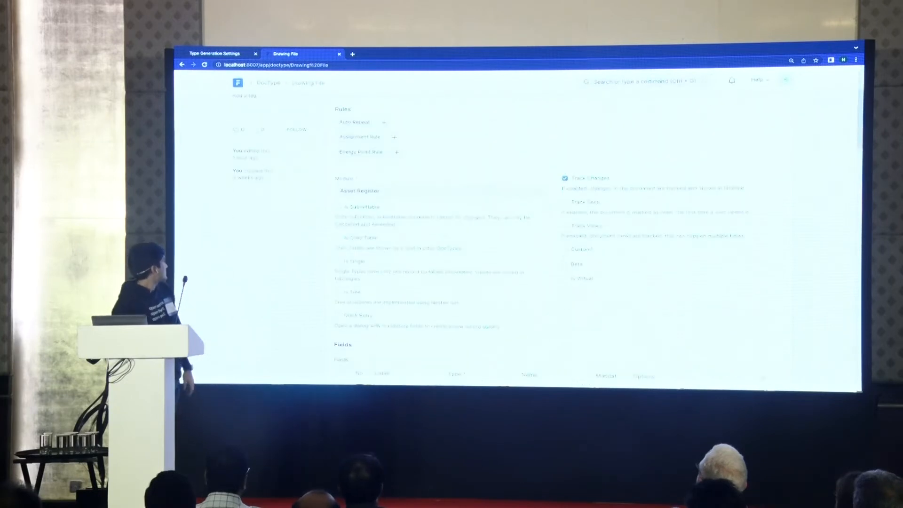
pyautogui.scroll(-3)
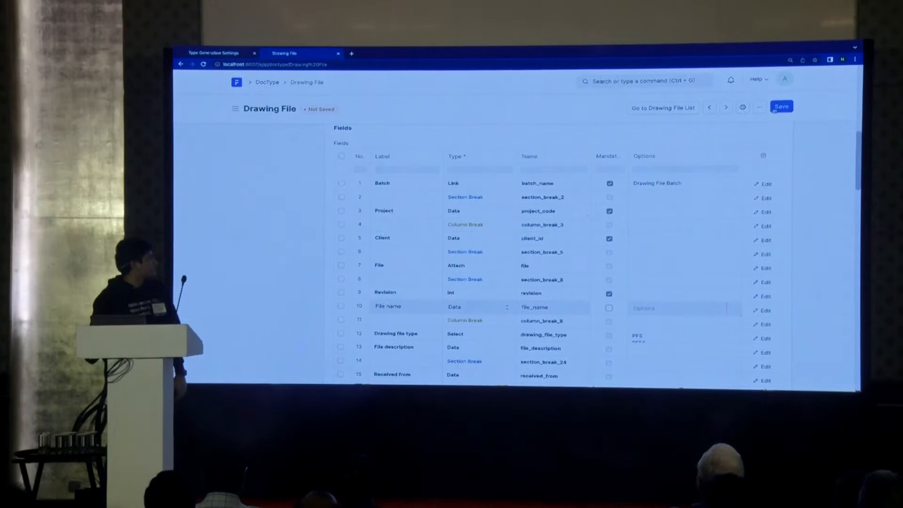
pyautogui.click(780, 106)
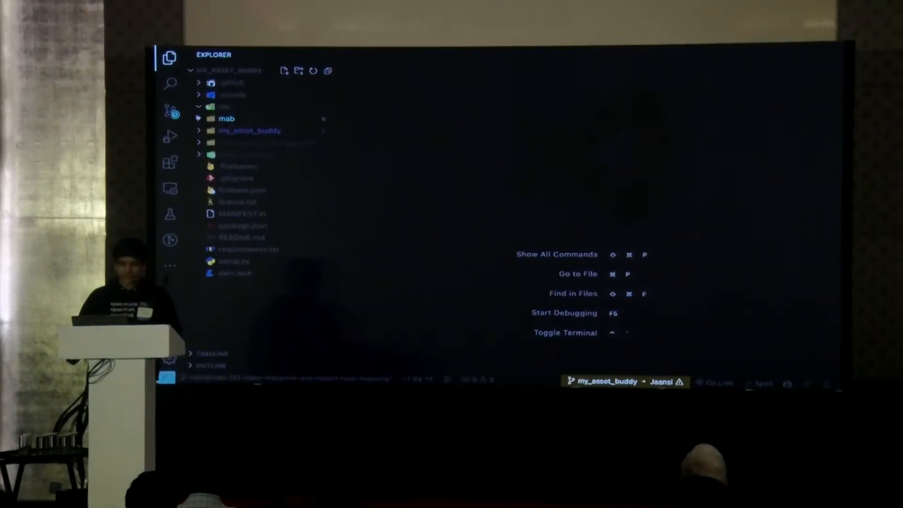
# Review the DrawingFile.ts diff in Source Control and open DrawingFile.ts, showing optional file_name.
pyautogui.click(169, 110)
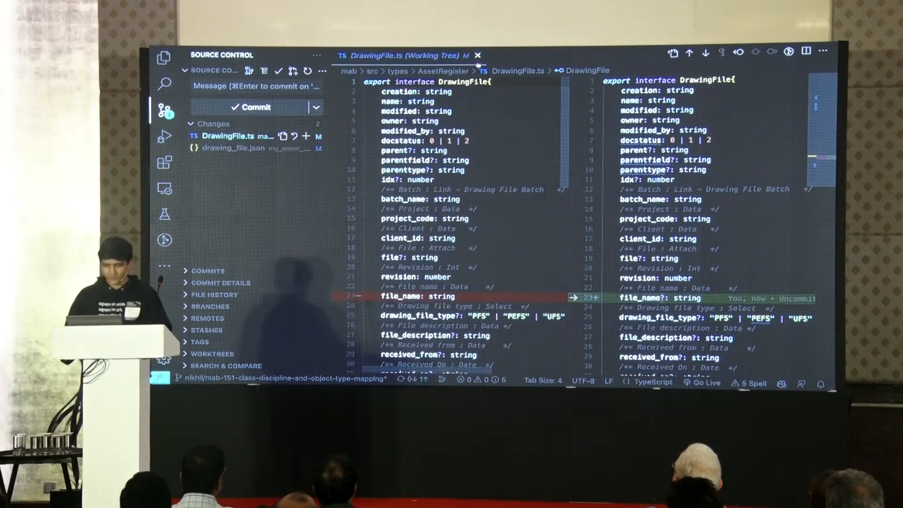
pyautogui.write('Dra')
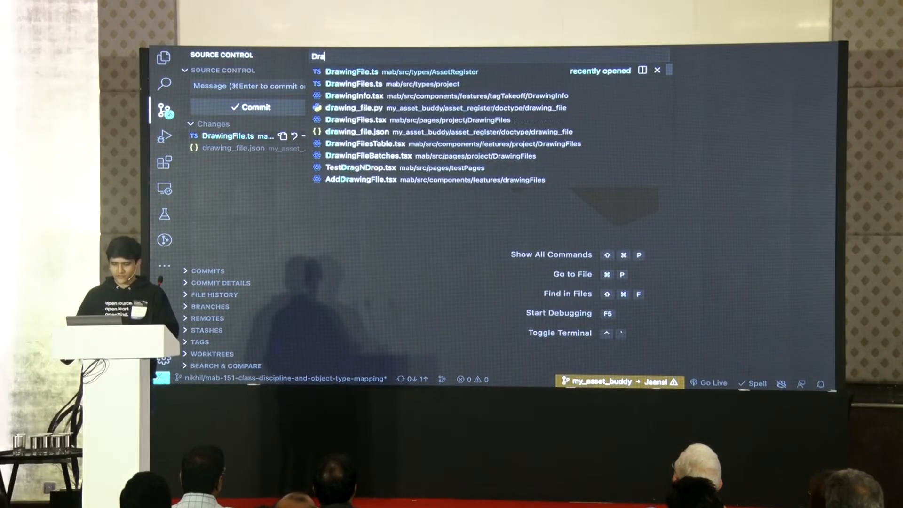
pyautogui.click(351, 72)
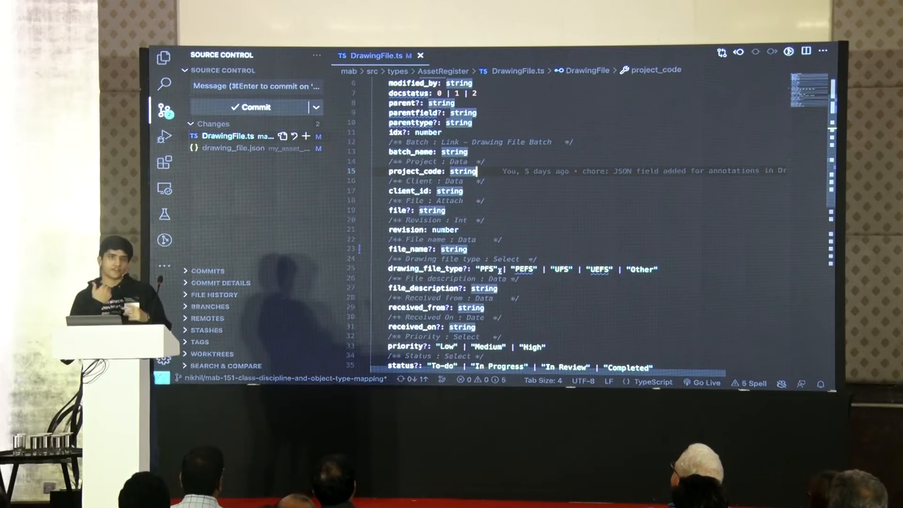
pyautogui.press('ctrl+p')
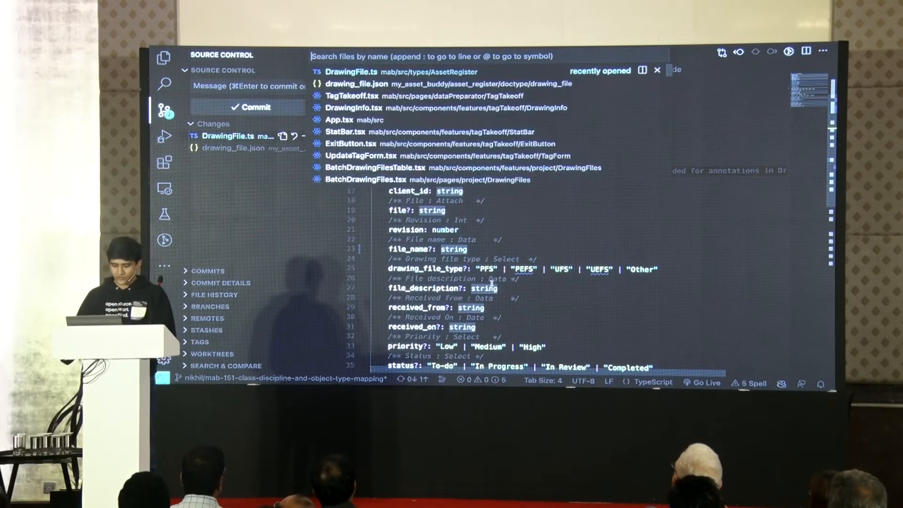
# Open DrawingInfo.tsx and type 'data.' inside the if (data) block.
pyautogui.write('Drawing')
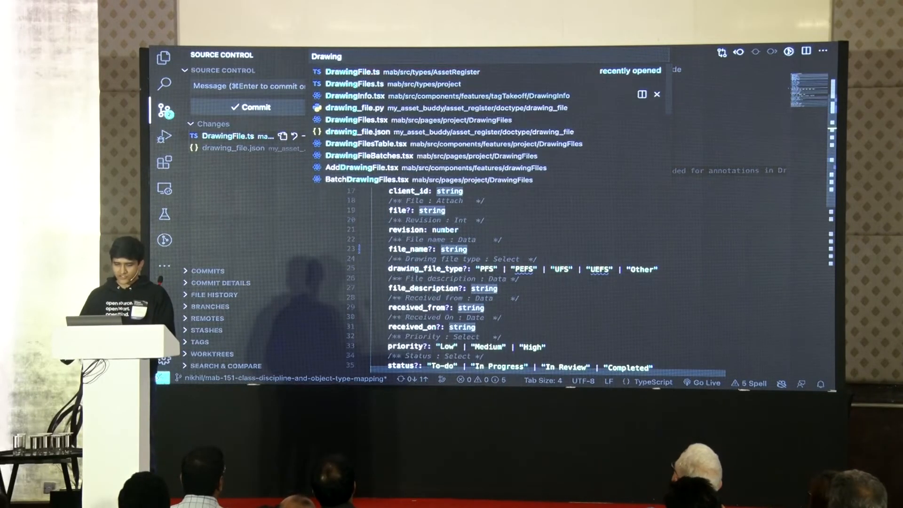
pyautogui.click(368, 96)
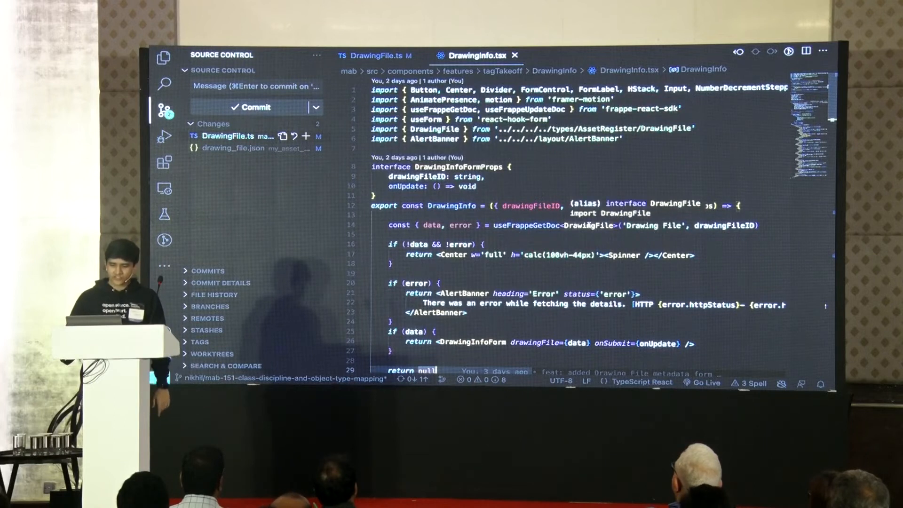
pyautogui.scroll(-3)
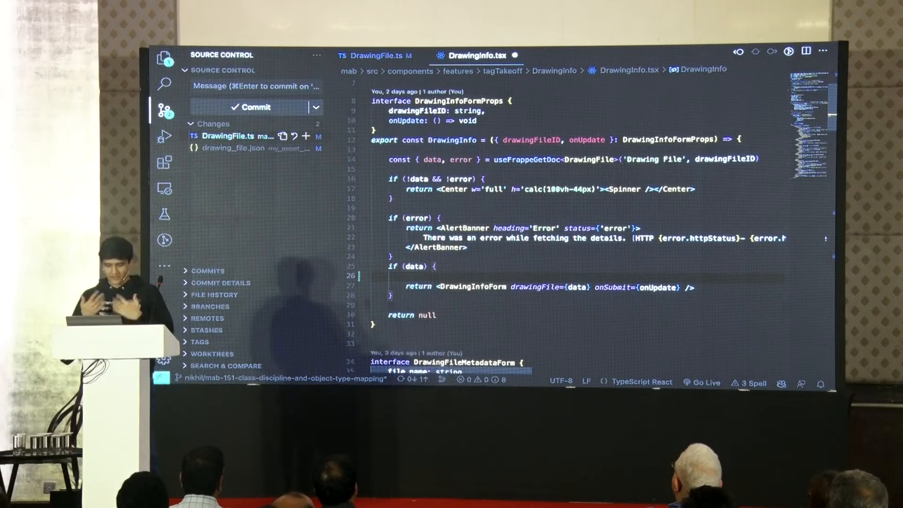
pyautogui.write('data')
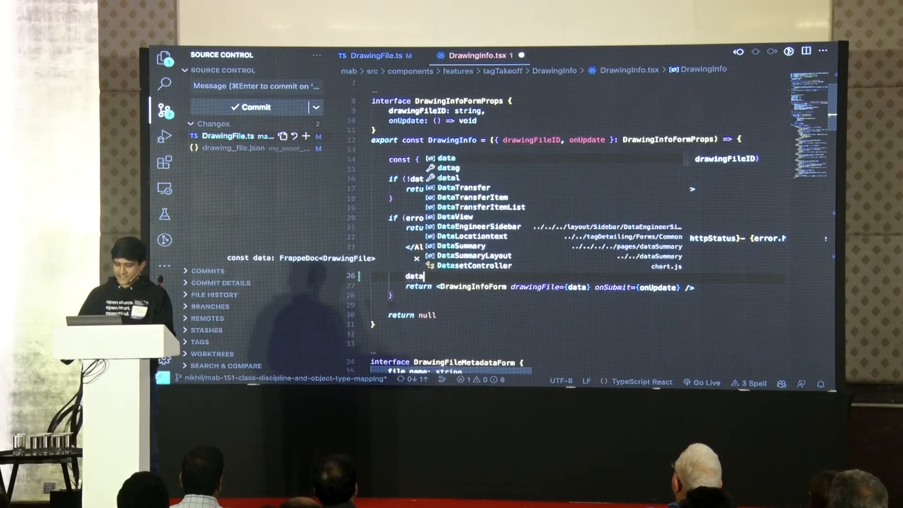
pyautogui.write('.')
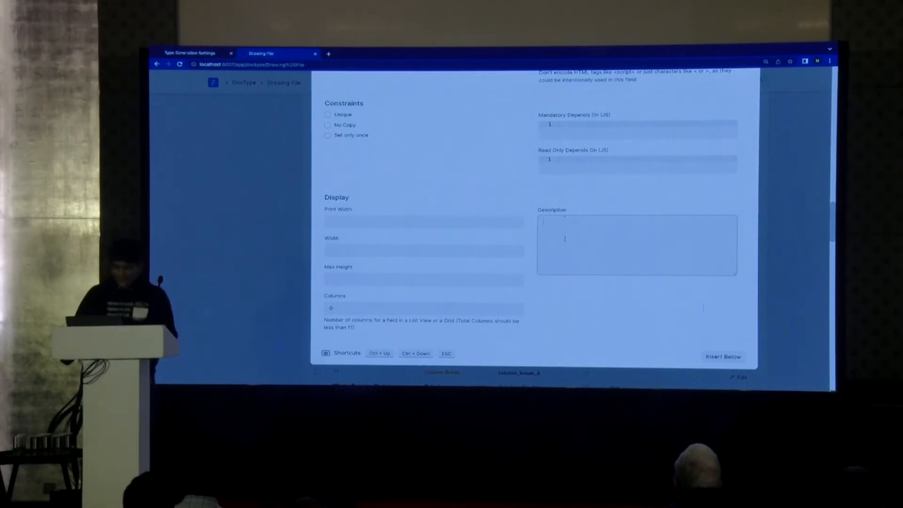
# Describe File name as 'Name of the file without extension'; extend code to data.file.
pyautogui.write('Name of the file without')
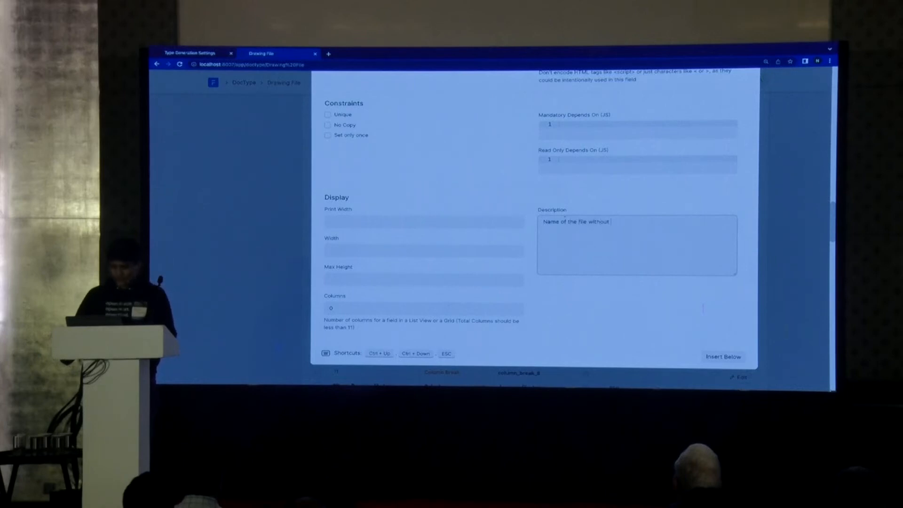
pyautogui.write('extension')
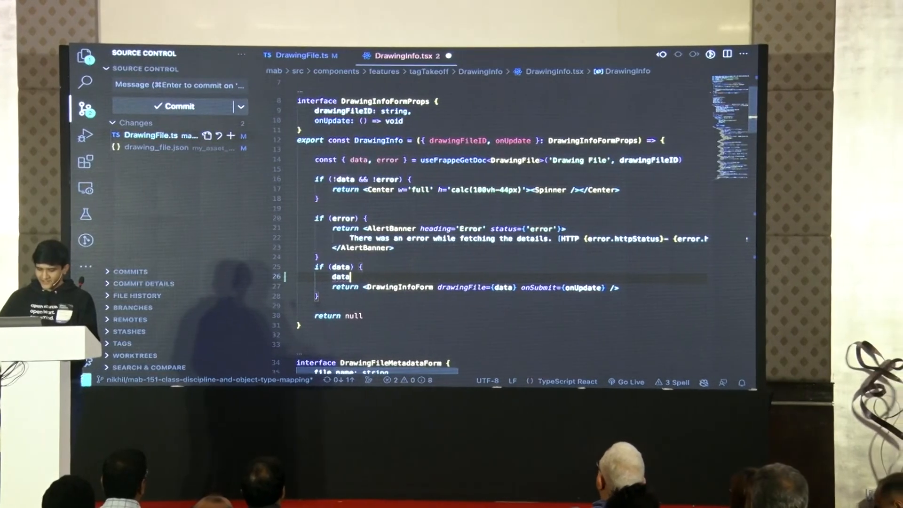
pyautogui.write('.file')
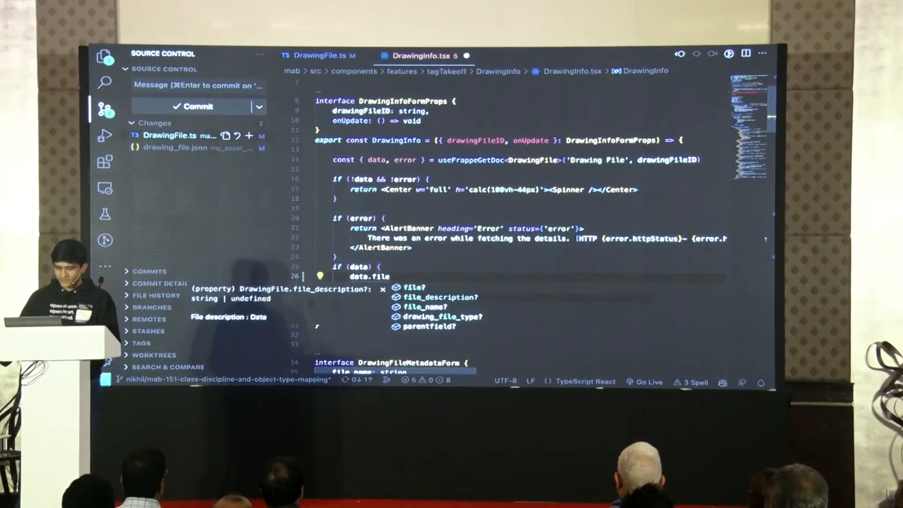